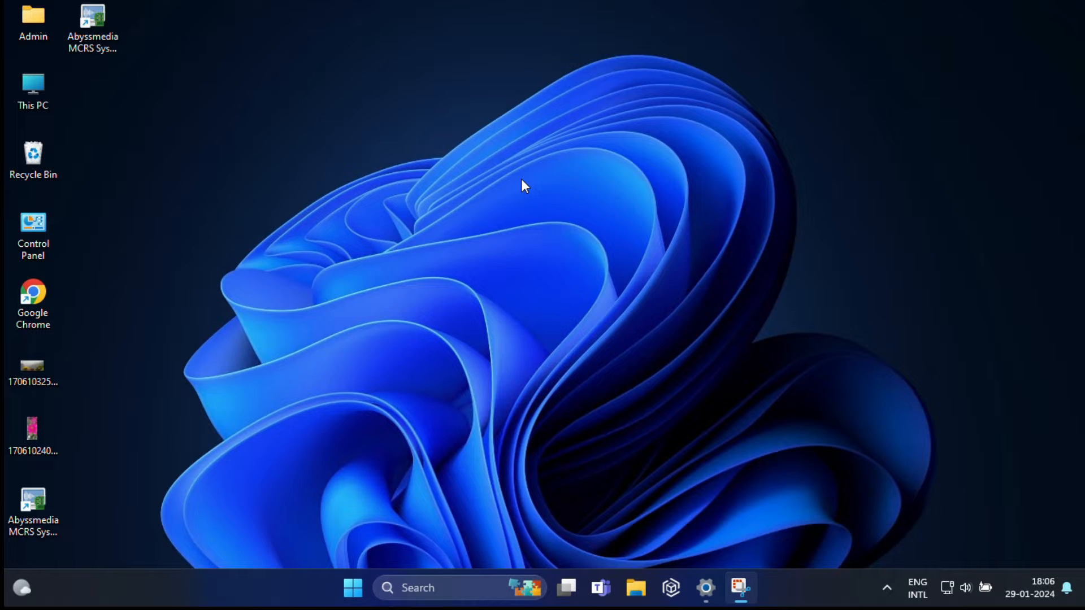
mouse_move(443, 393)
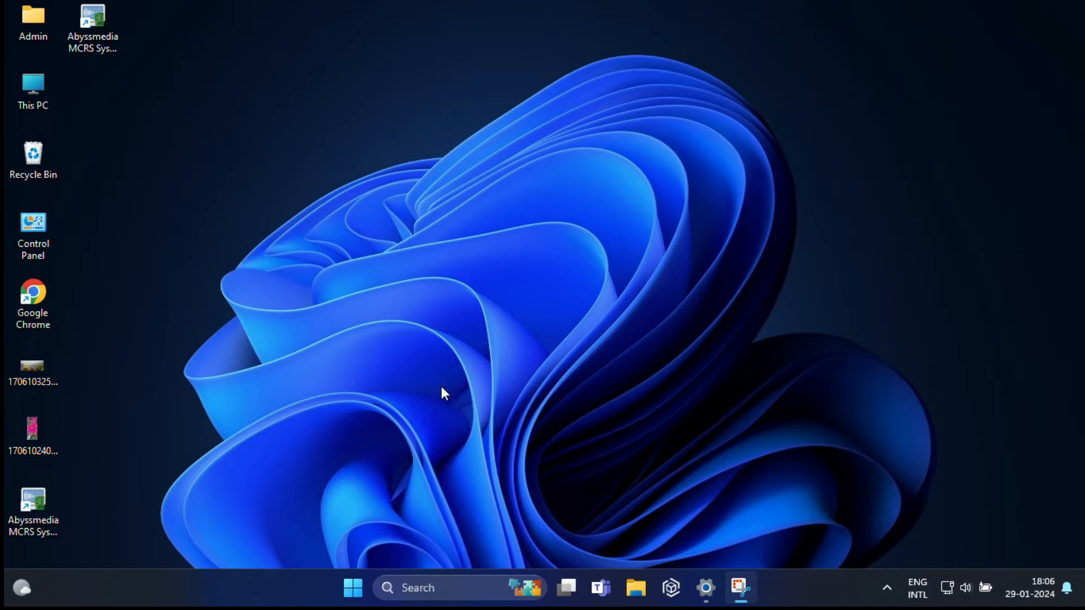
Launch Settings from Start and scroll the Accounts page down to Account settings
click(353, 588)
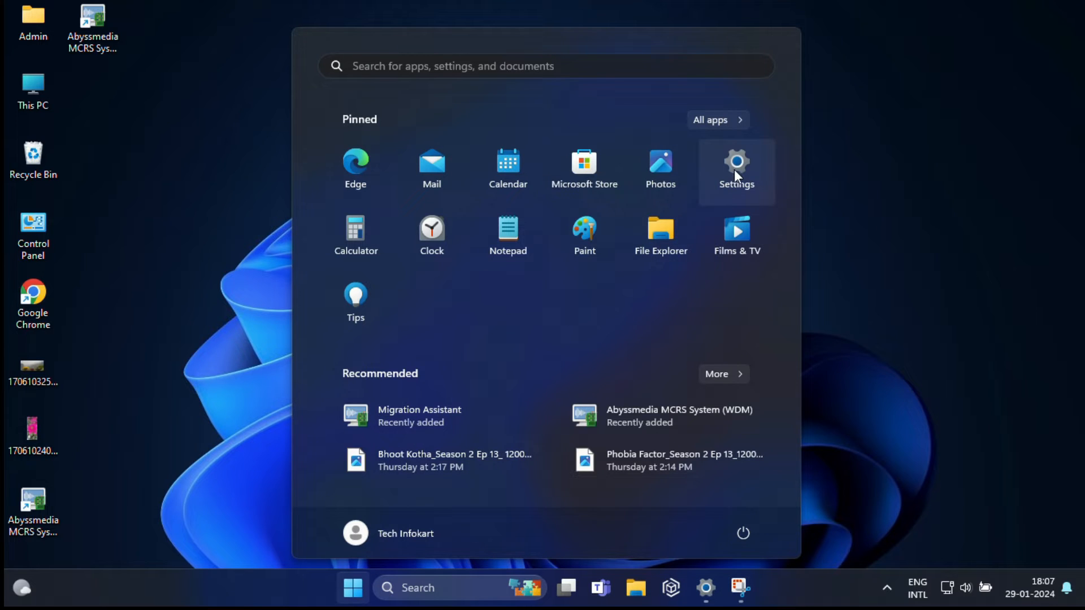
click(736, 169)
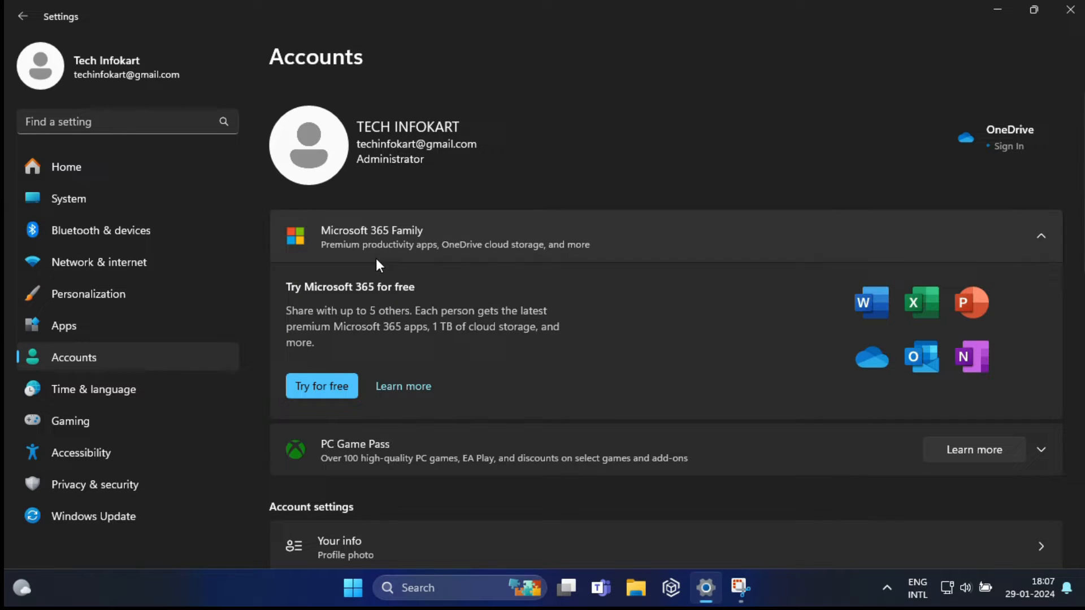
scroll(down, 3)
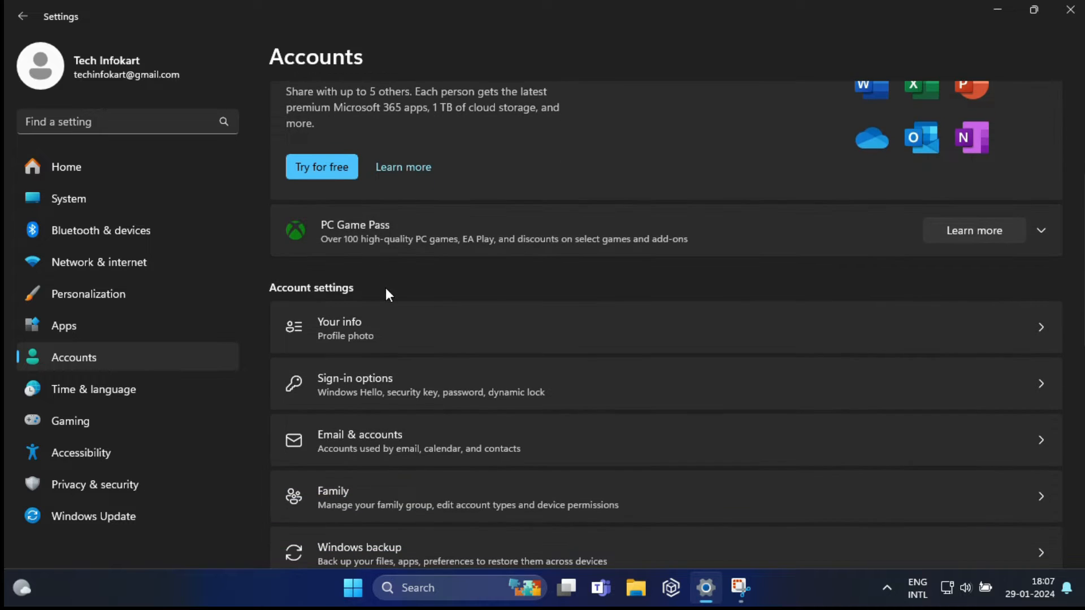
scroll(down, 3)
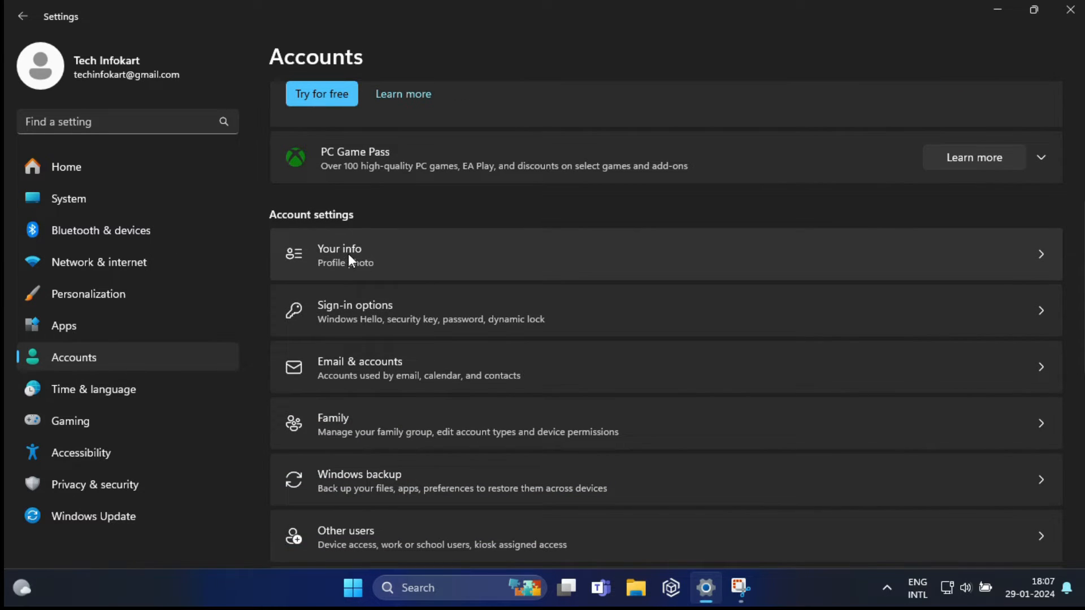
Go to Your info and scroll to the Microsoft account section
click(339, 255)
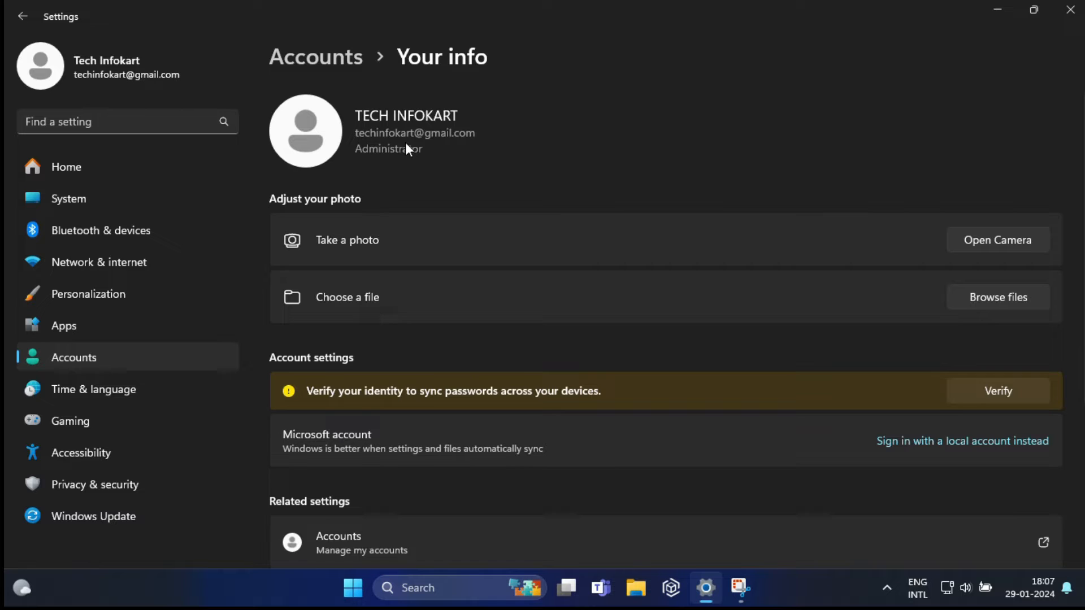
mouse_move(408, 178)
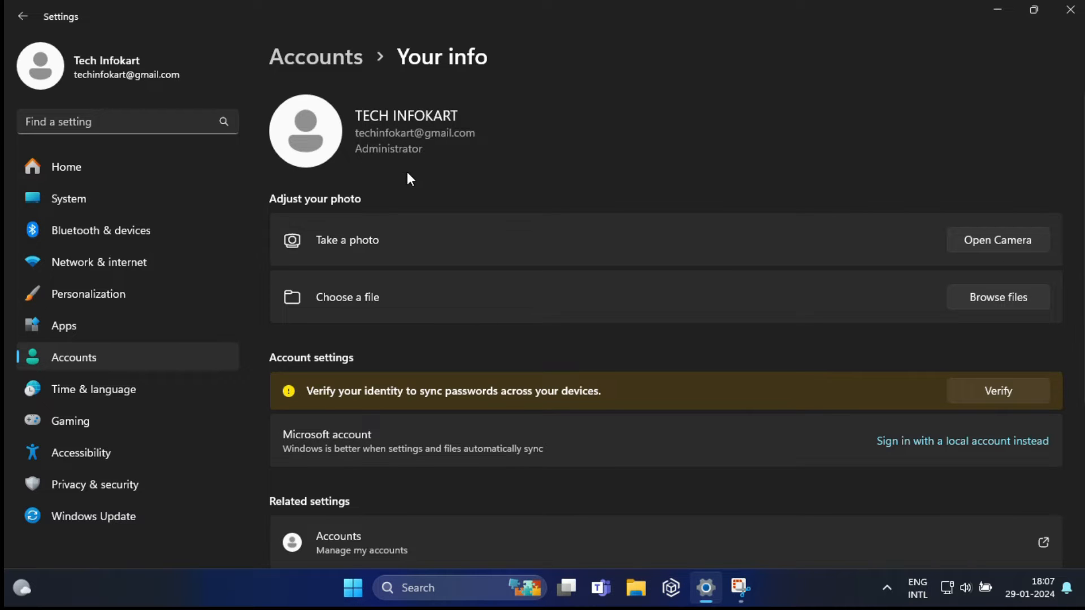
scroll(down, 3)
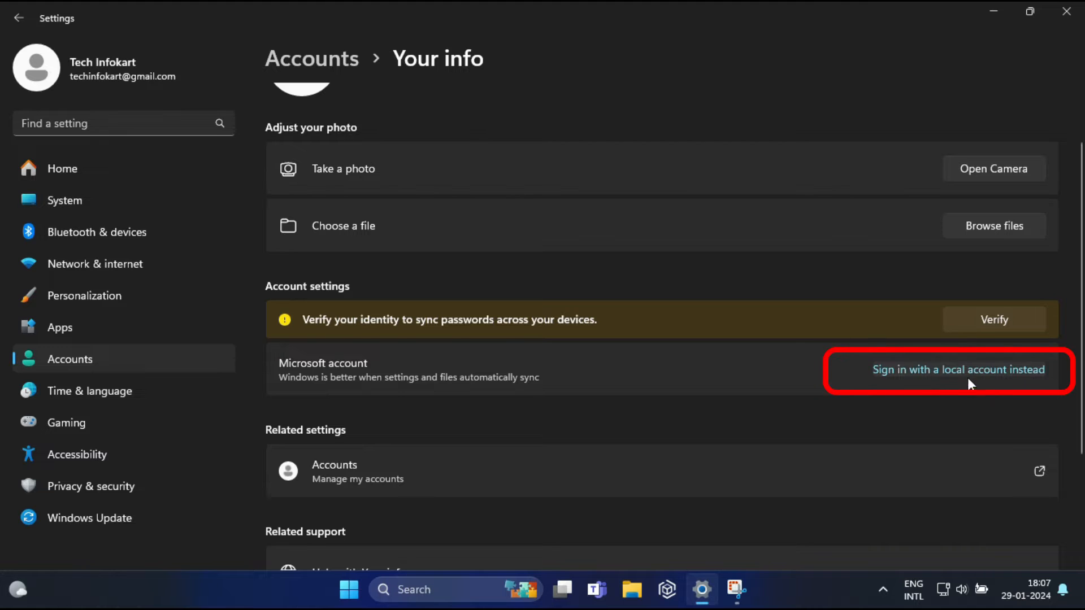
Begin 'Sign in with a local account instead', skip recovery-key backup, verify with the current password, and enter user name Admin
click(958, 369)
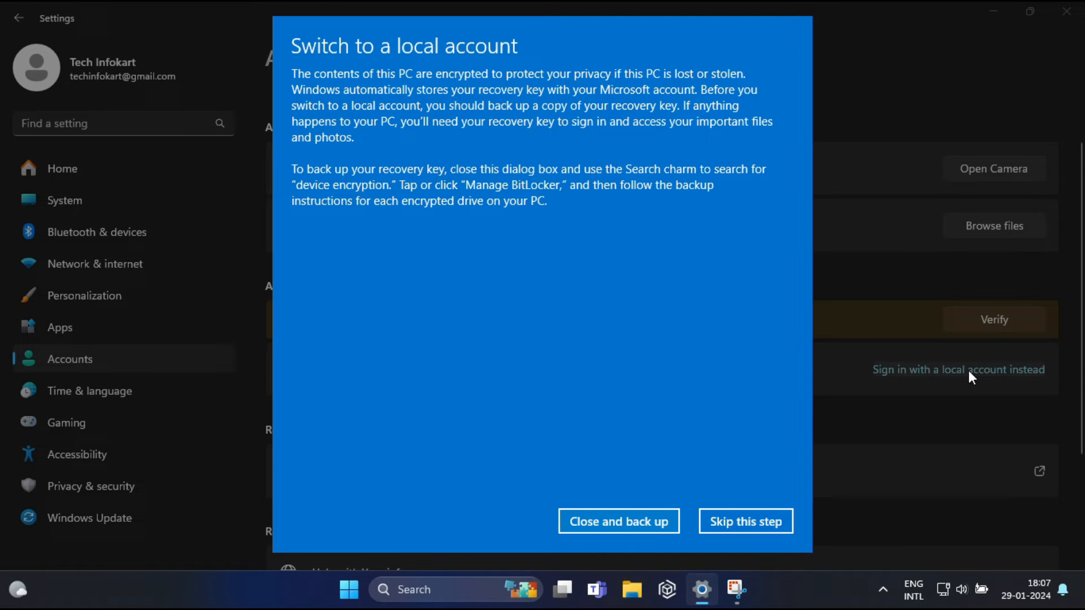
mouse_move(634, 434)
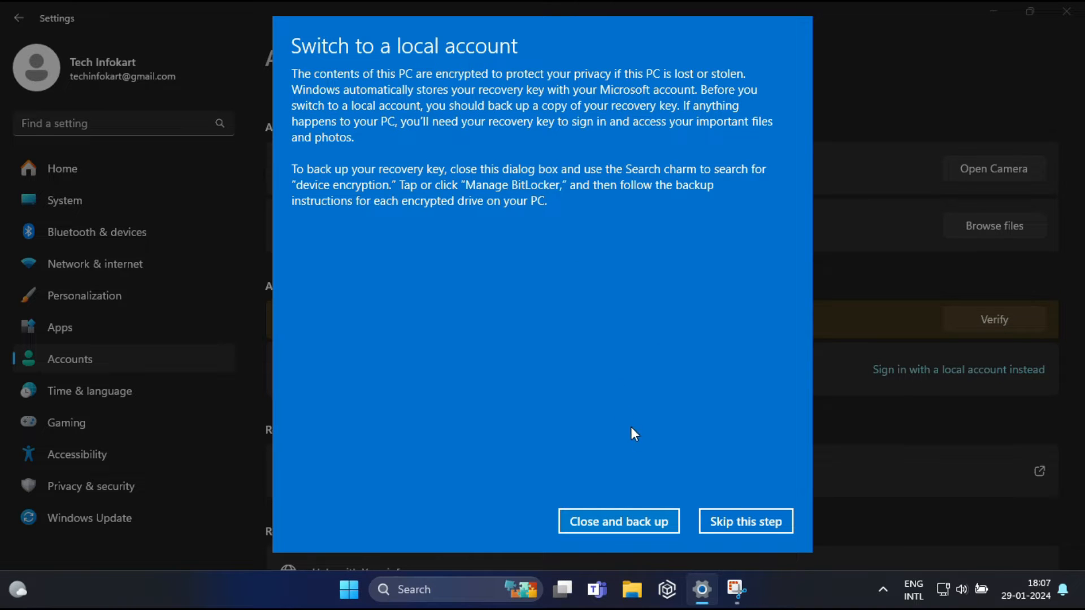
mouse_move(523, 228)
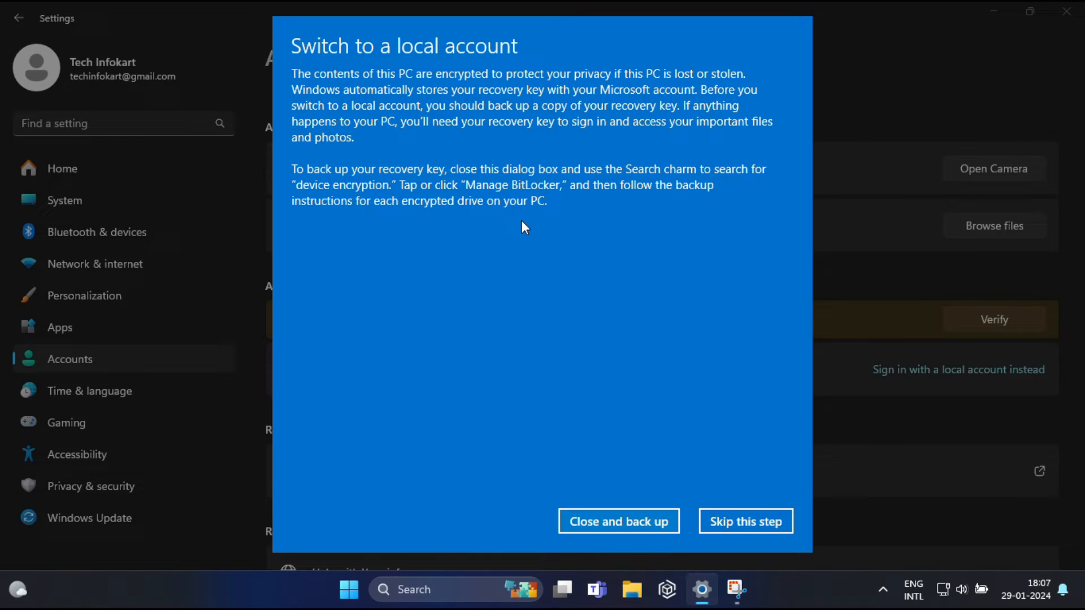
mouse_move(610, 322)
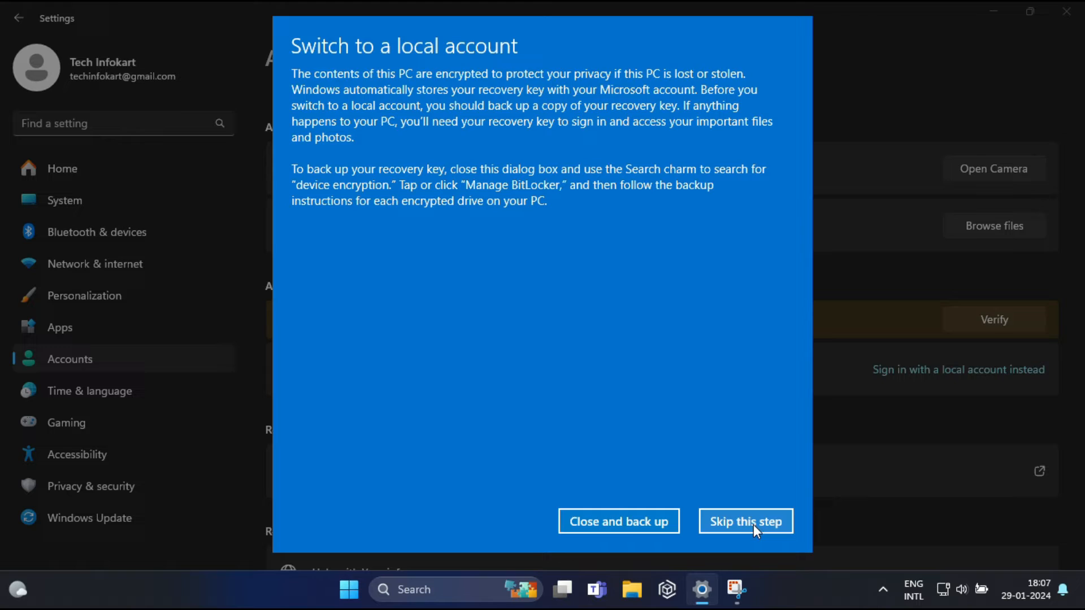
click(745, 521)
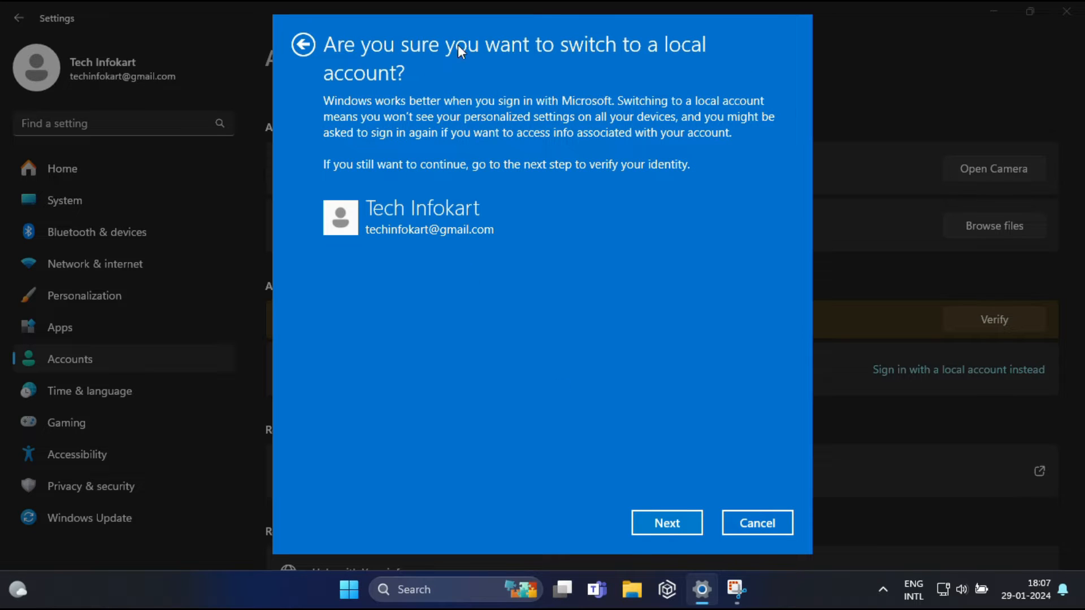
mouse_move(386, 82)
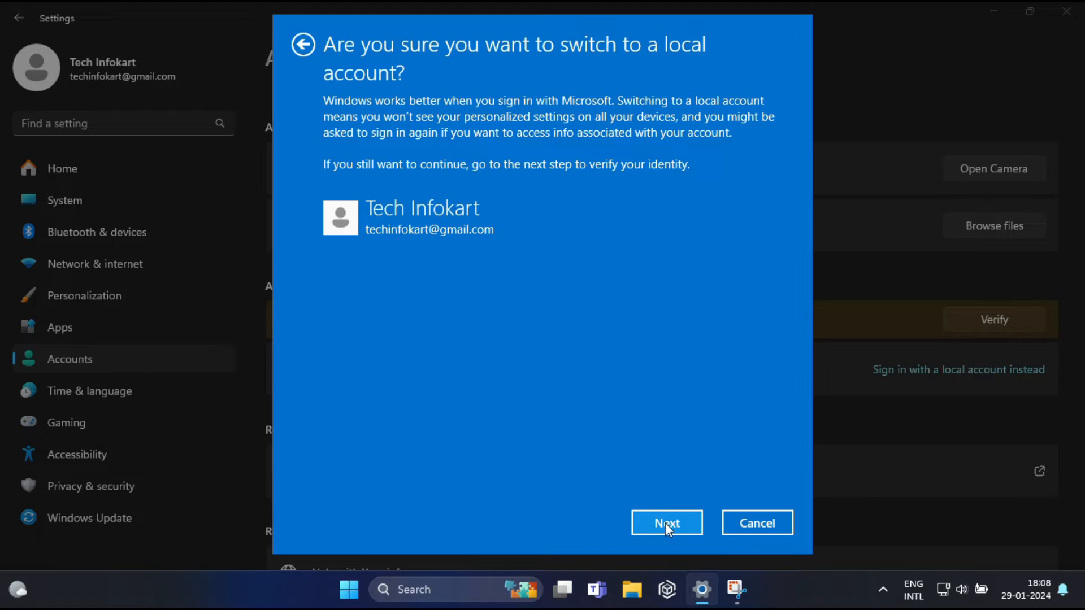
click(666, 523)
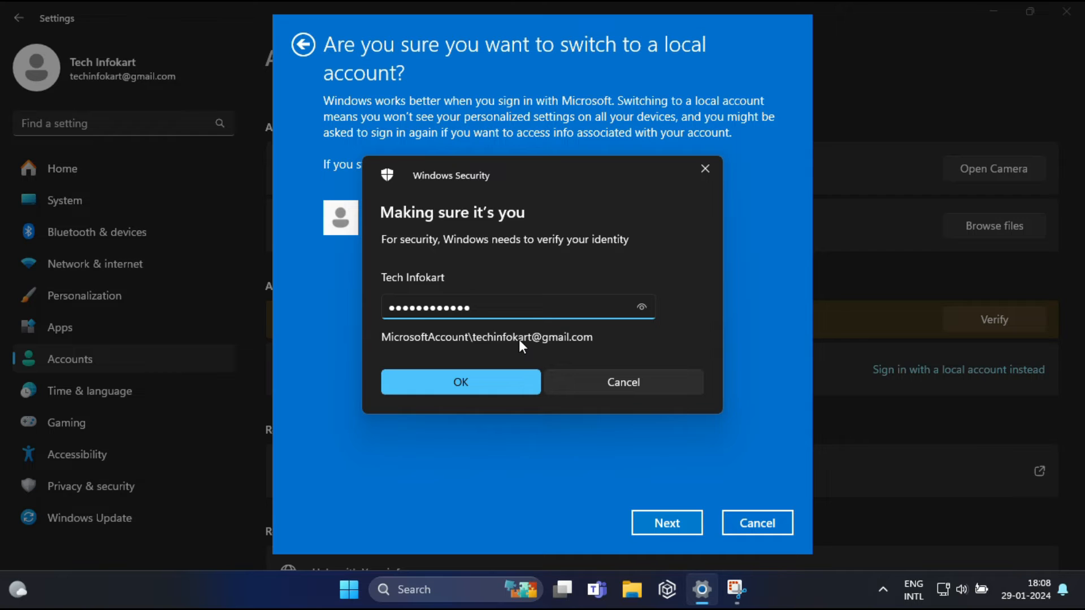
click(460, 382)
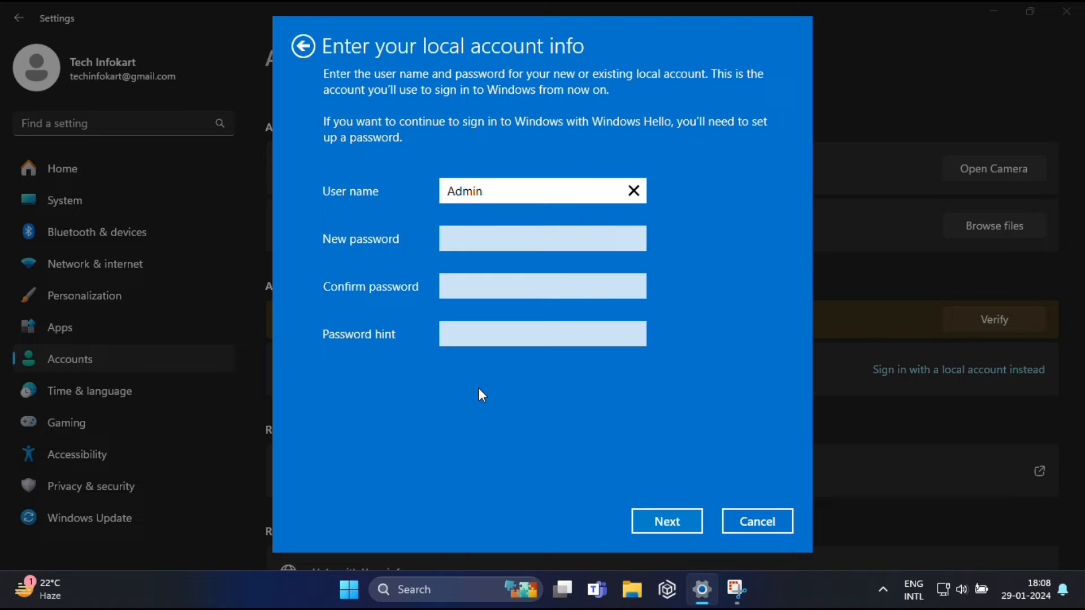
mouse_move(470, 385)
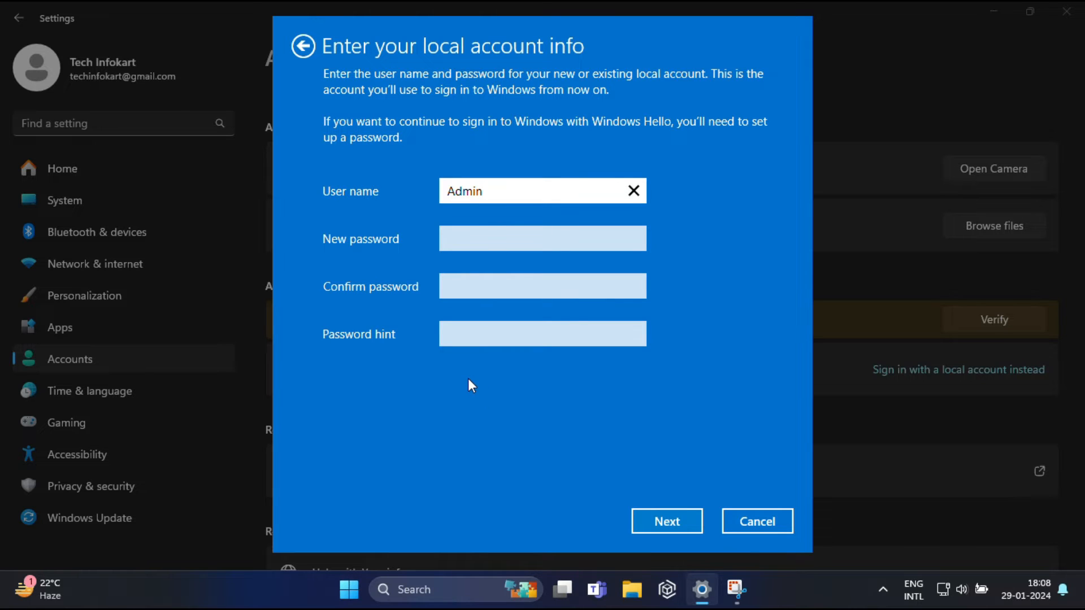
click(541, 191)
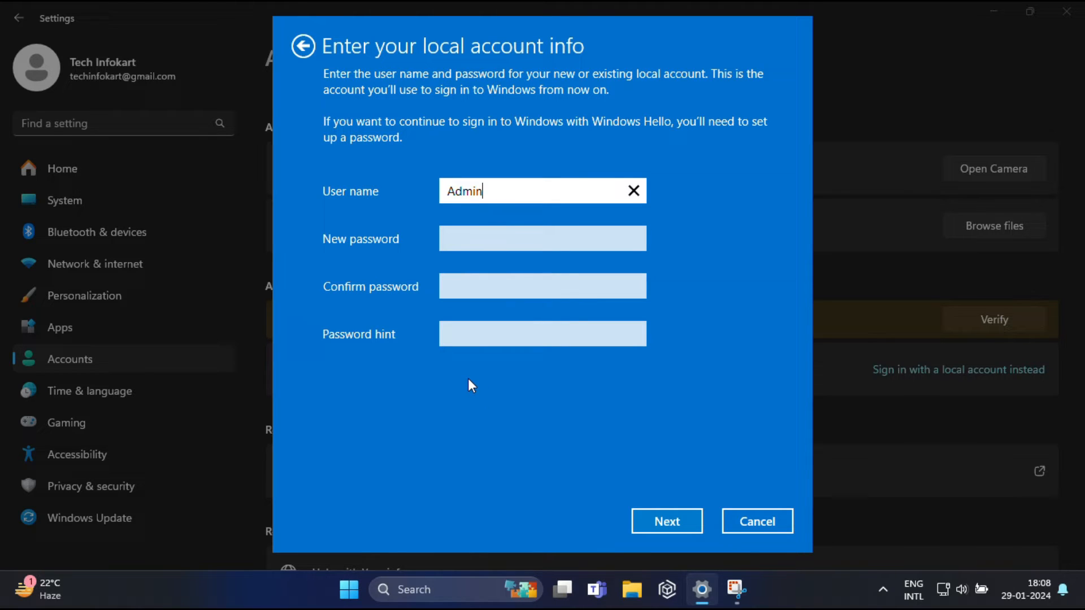
click(543, 239)
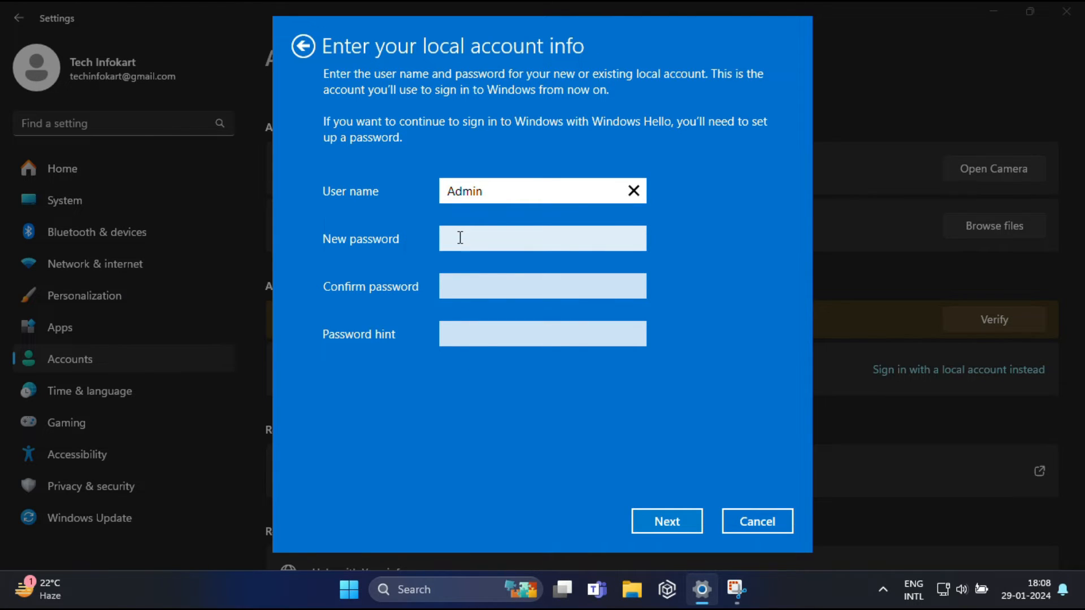
Submit the local account details, then sign back in as Admin from the lock screen
click(665, 521)
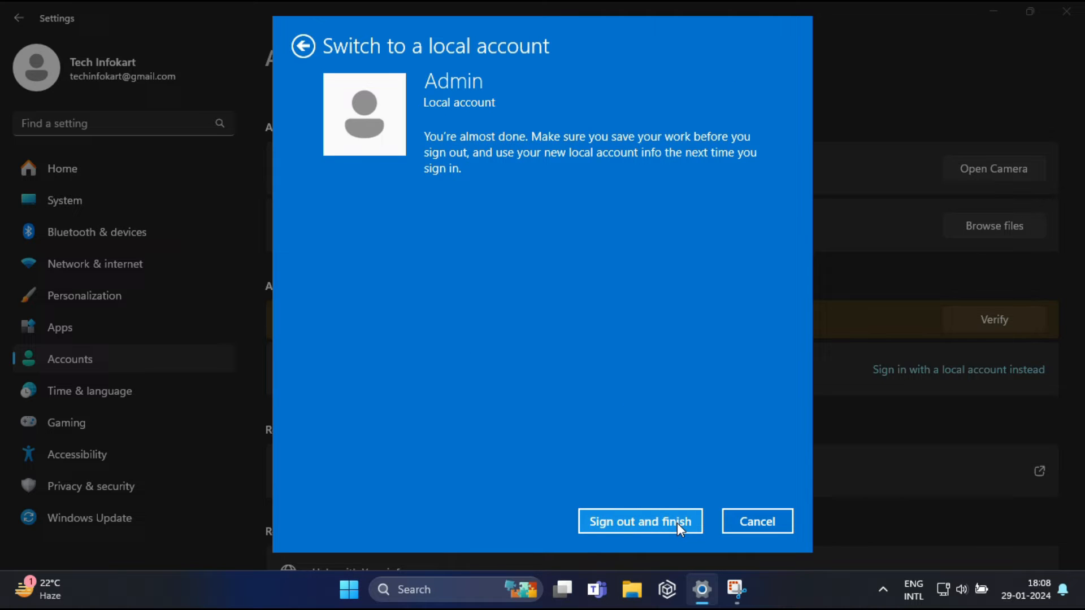
mouse_move(398, 68)
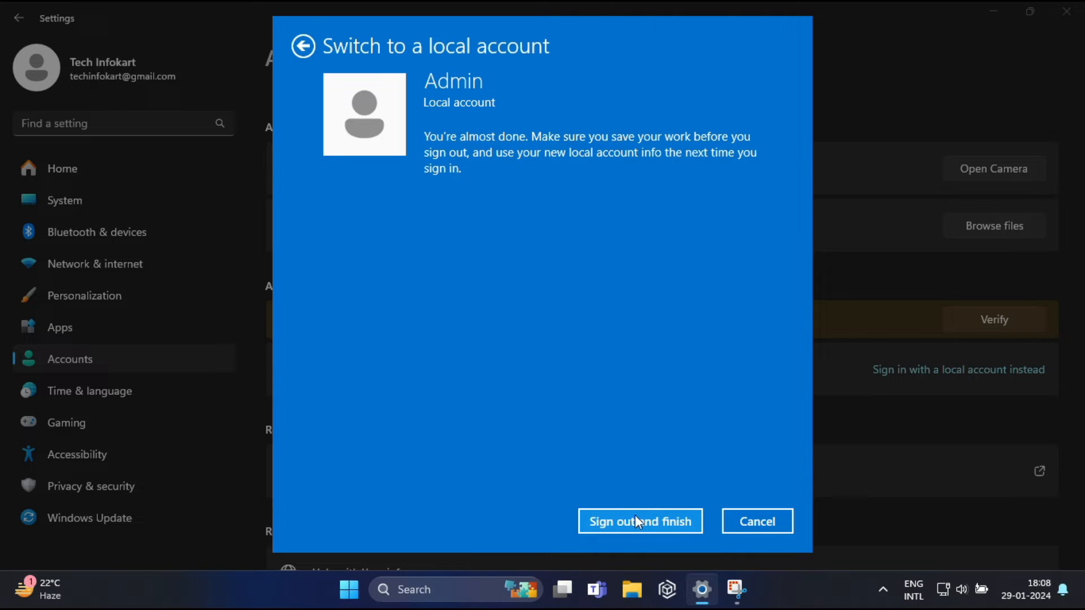
click(640, 522)
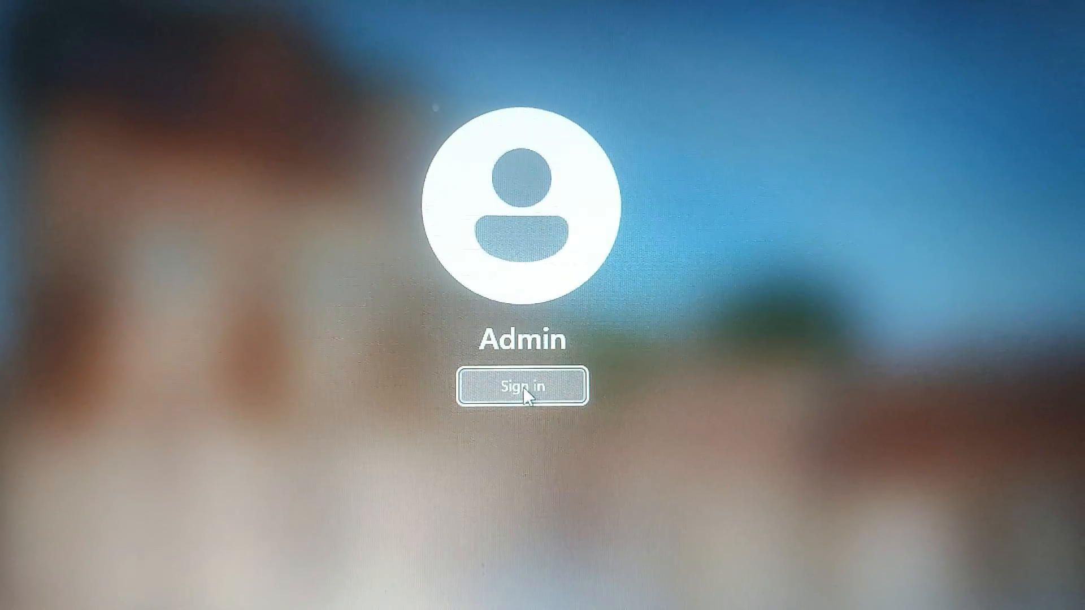
click(520, 386)
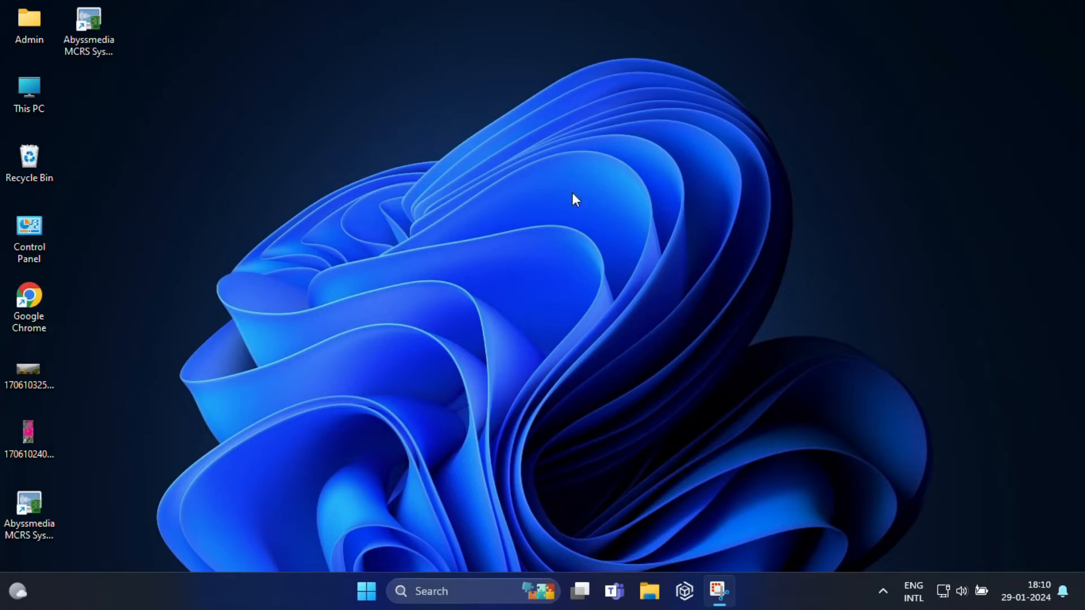
mouse_move(447, 385)
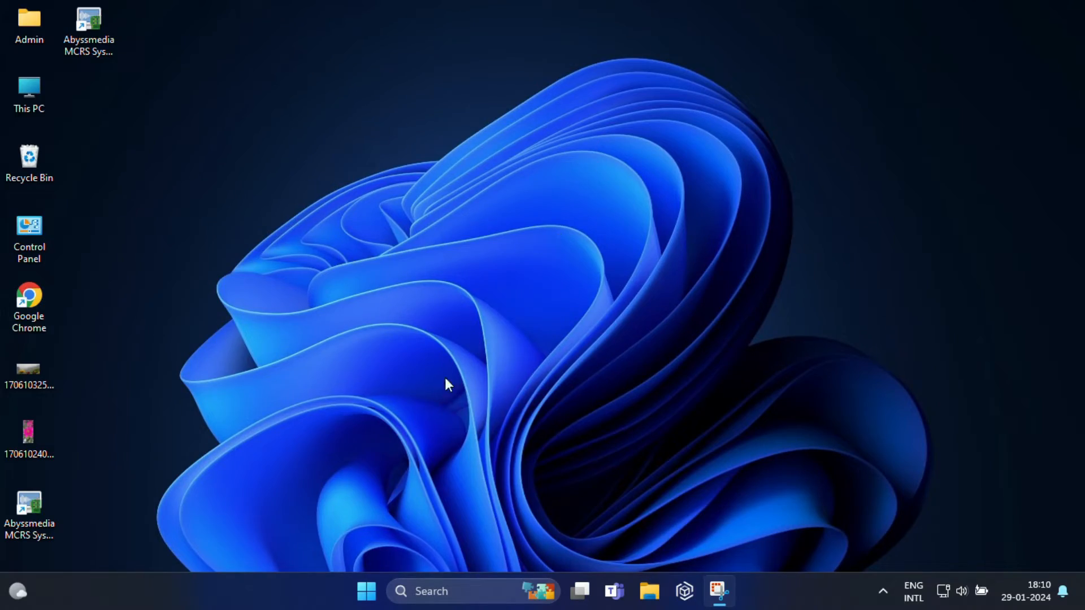
Return to Accounts > Your info as Admin and start 'Sign in with a Microsoft account instead'
click(366, 591)
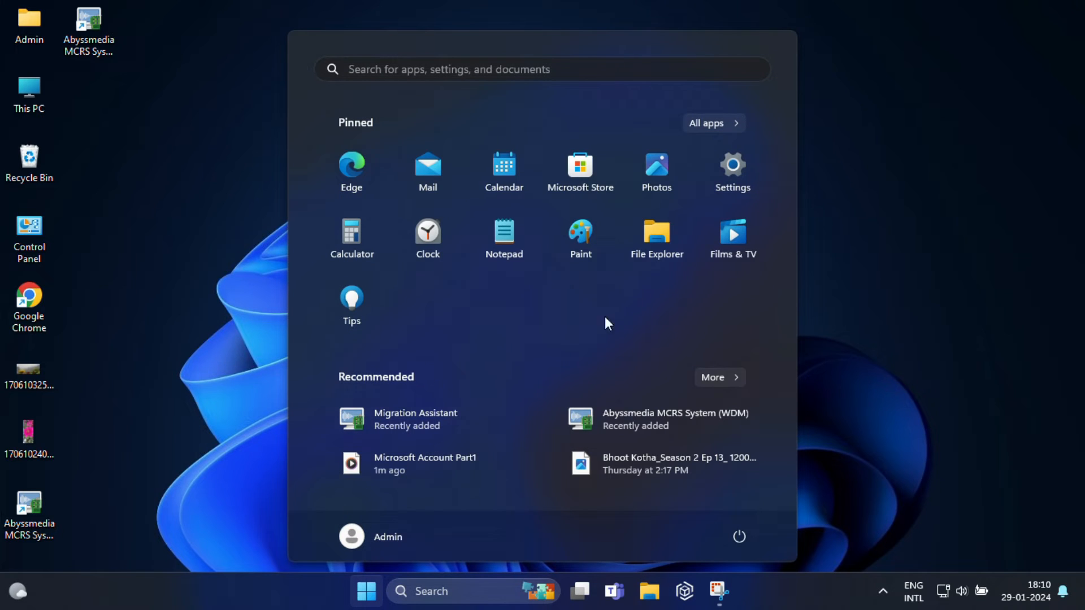
click(731, 170)
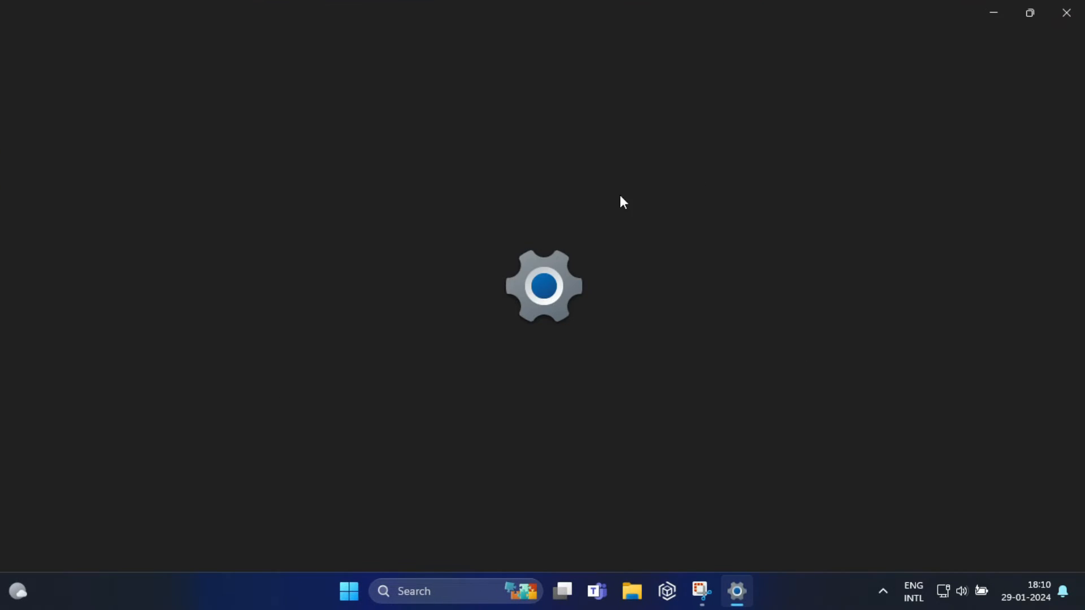
click(736, 591)
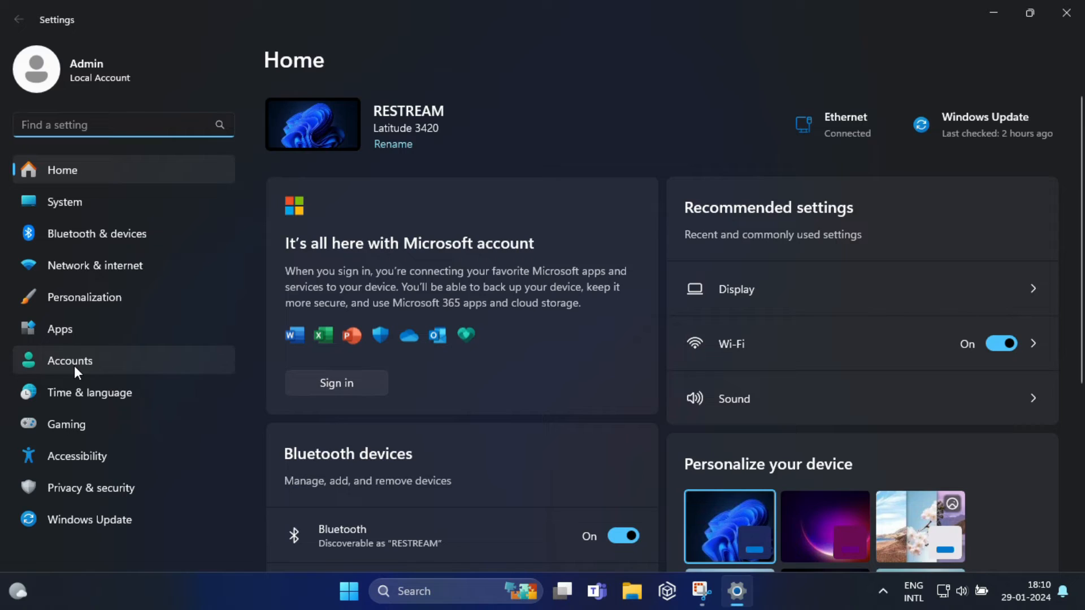
click(69, 361)
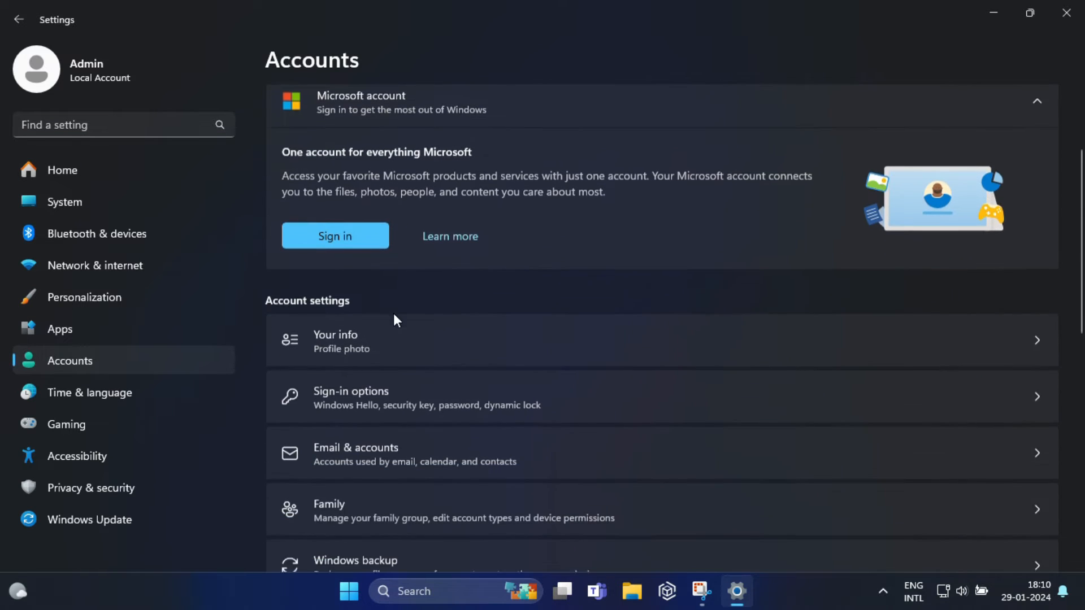
click(335, 340)
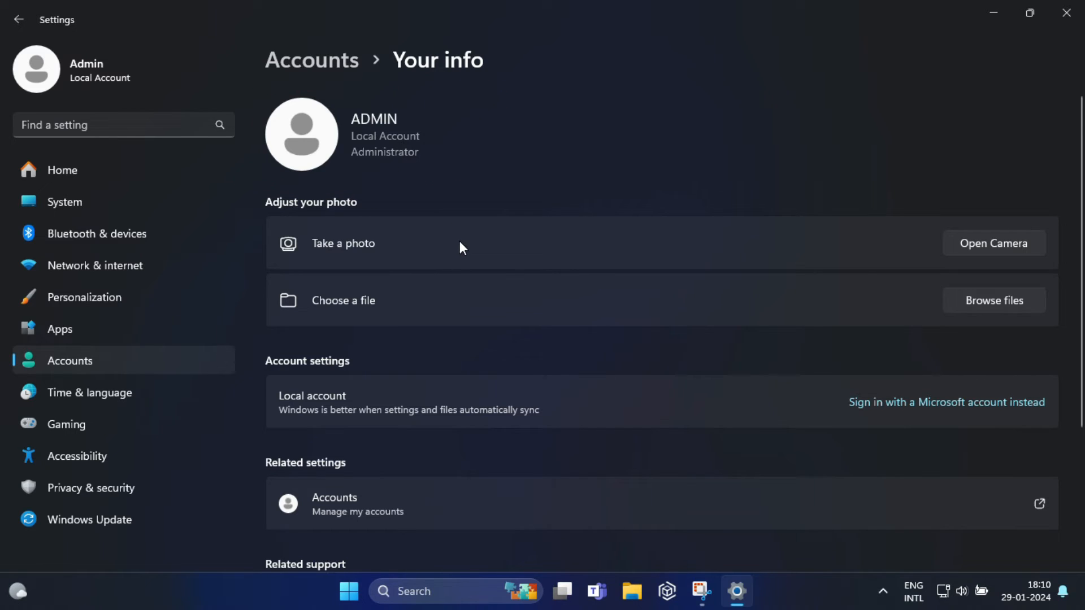
click(947, 403)
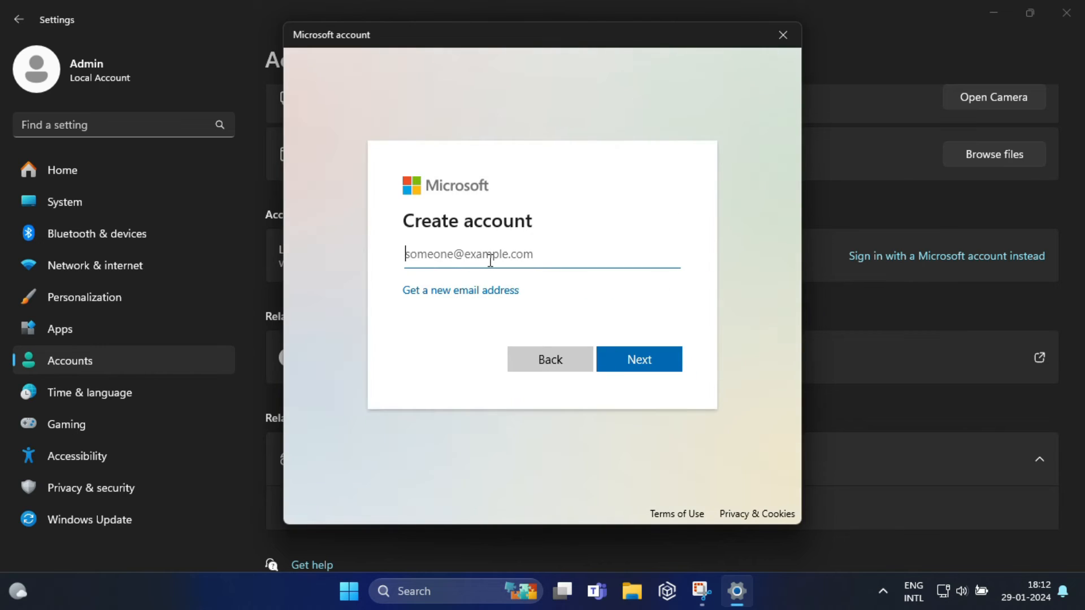
mouse_move(480, 276)
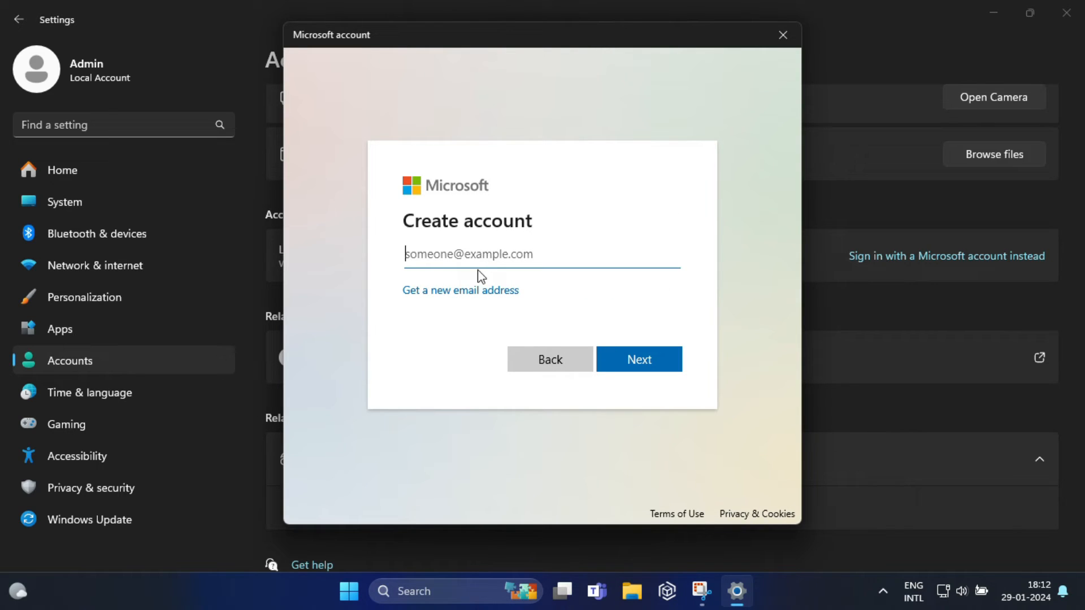
mouse_move(493, 244)
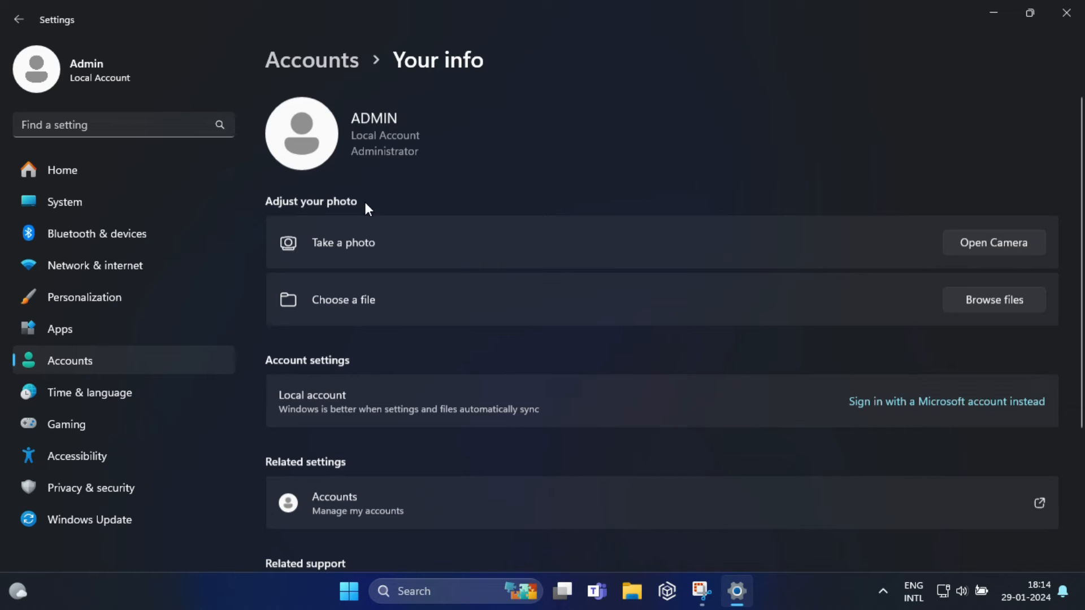
Under Email & accounts, expand the Microsoft account, remove it and confirm with Yes
click(20, 19)
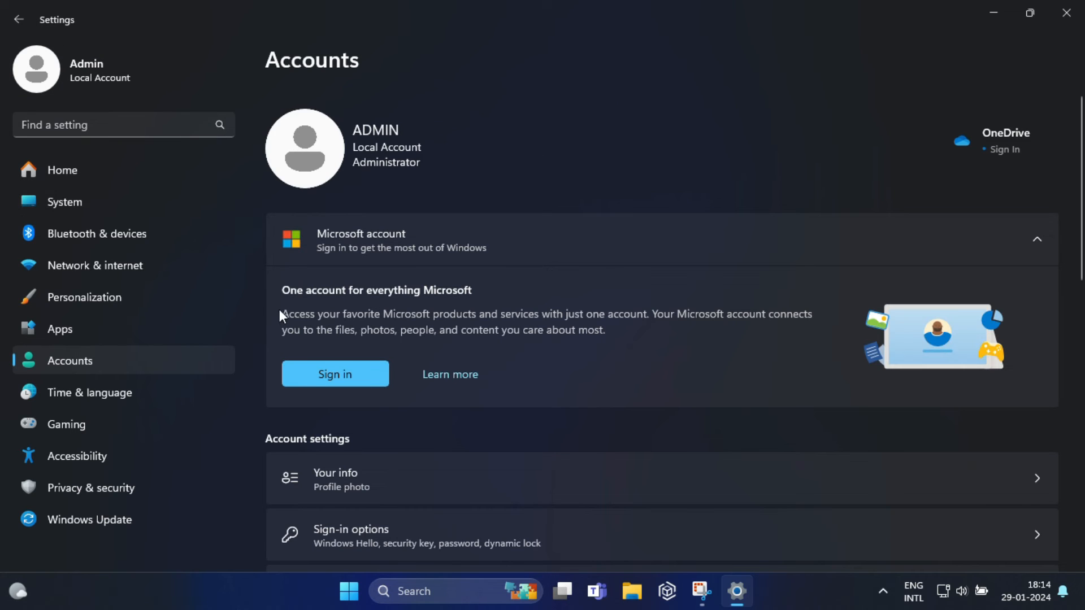
scroll(down, 3)
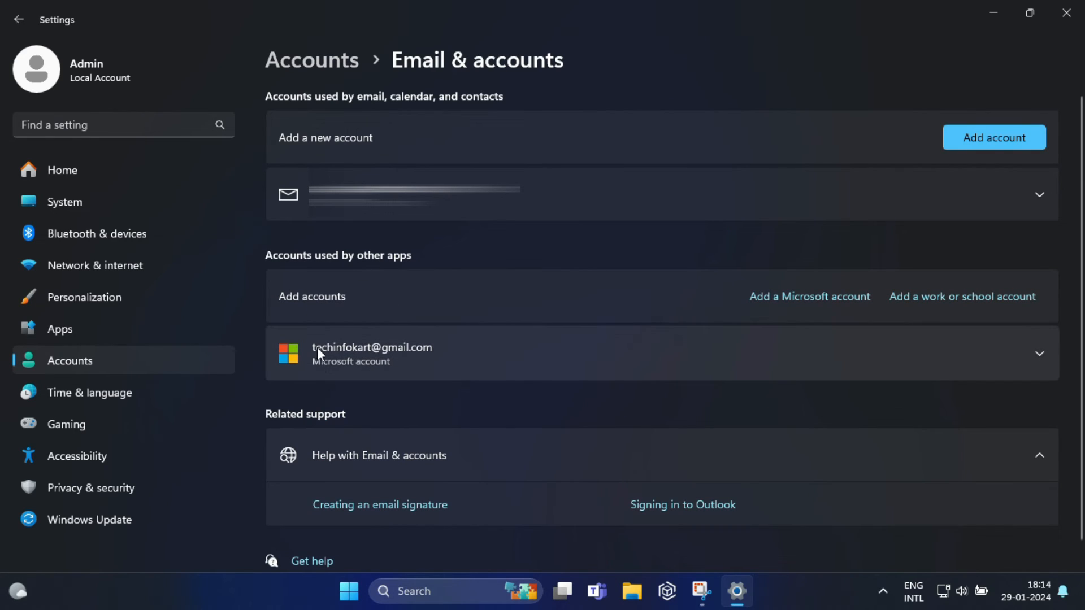
mouse_move(408, 365)
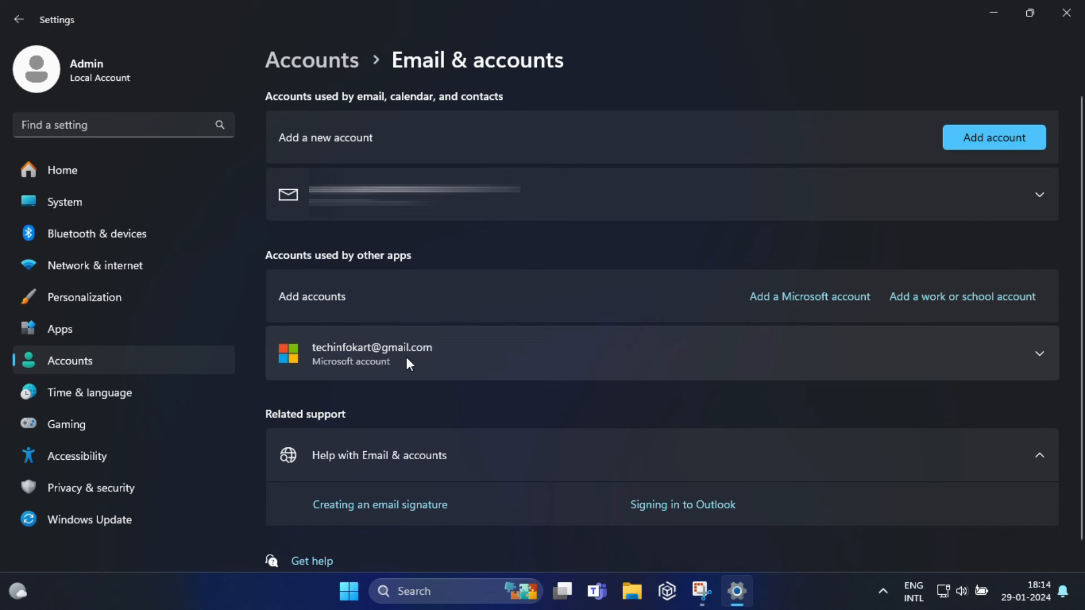
mouse_move(1047, 380)
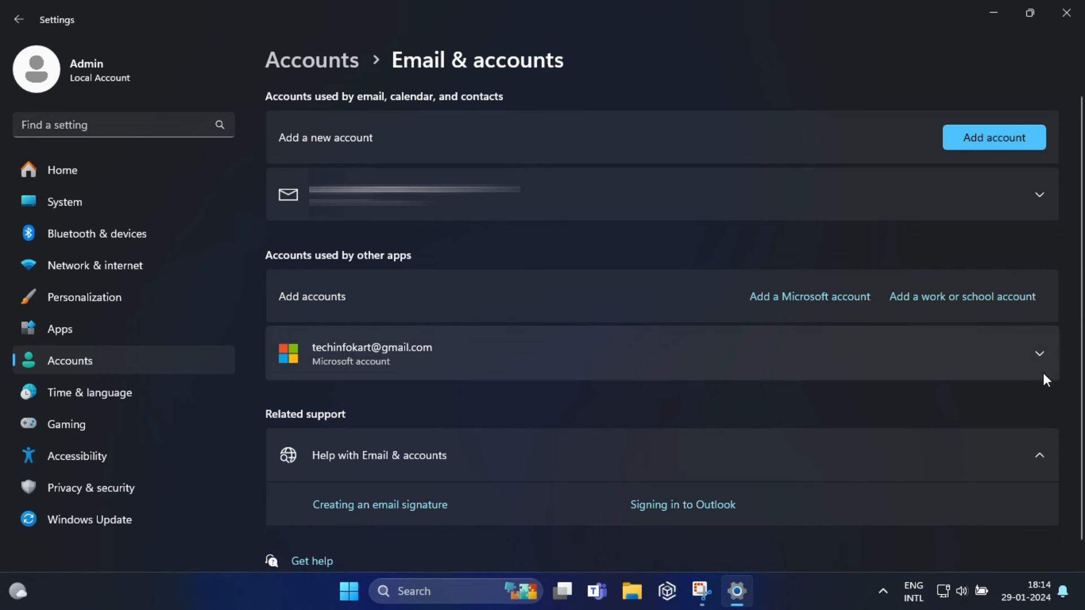
click(1037, 353)
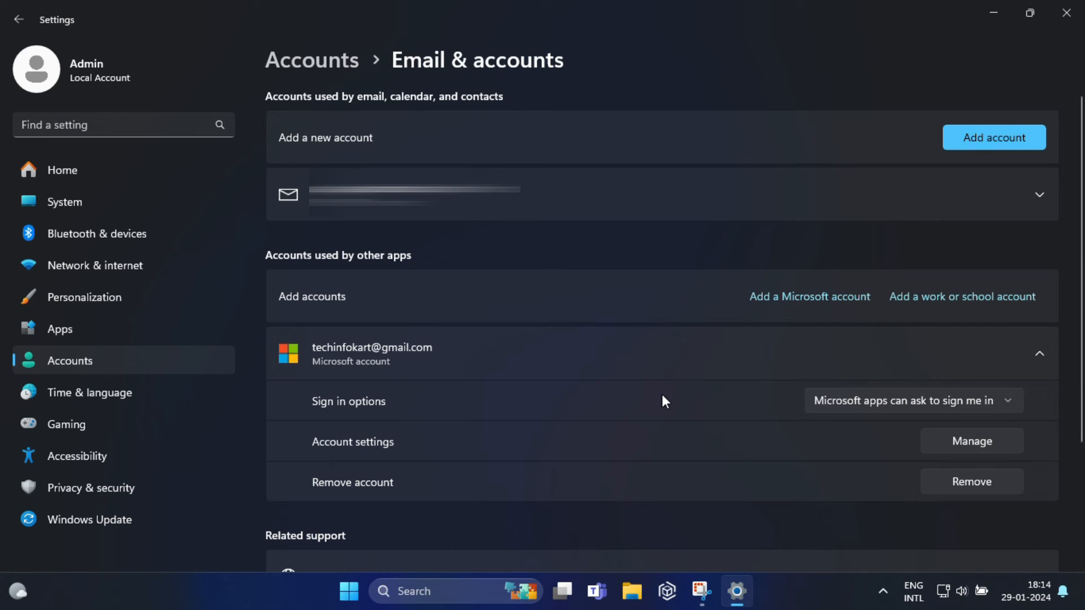
scroll(down, 3)
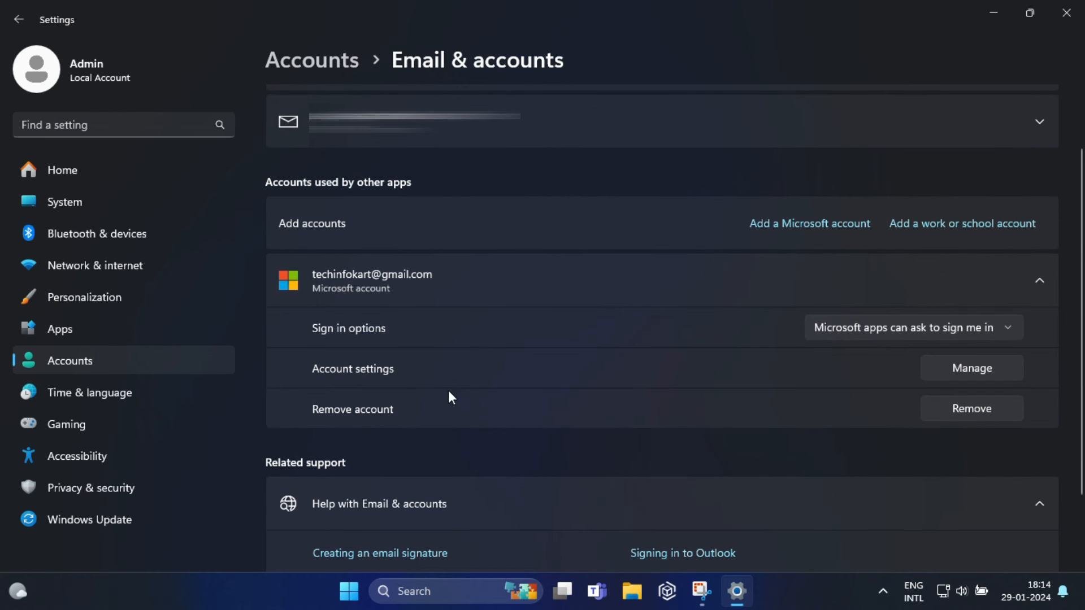
mouse_move(1001, 441)
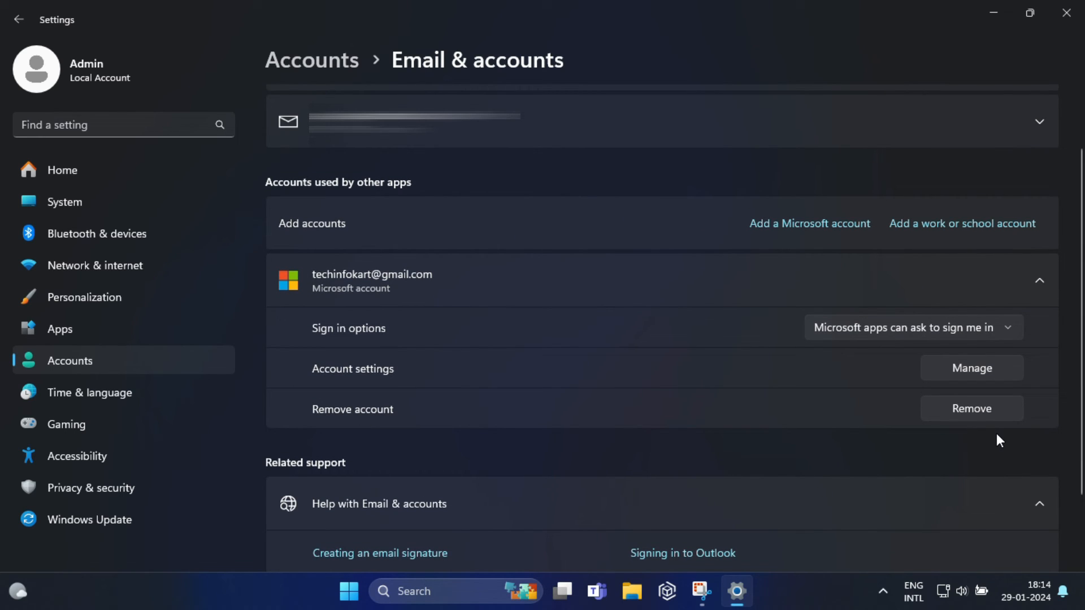
click(970, 408)
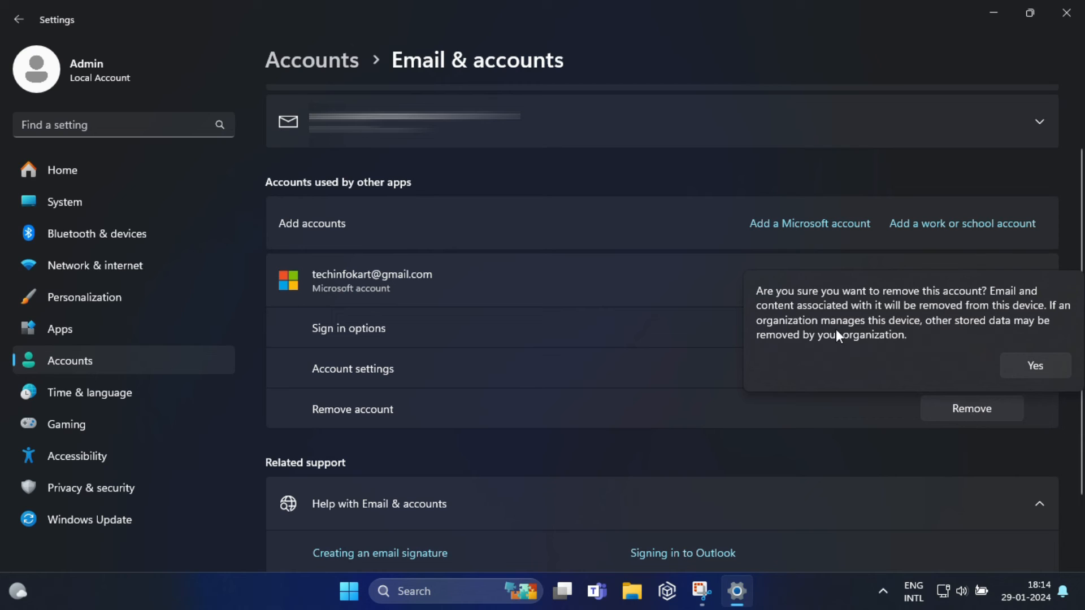
mouse_move(963, 365)
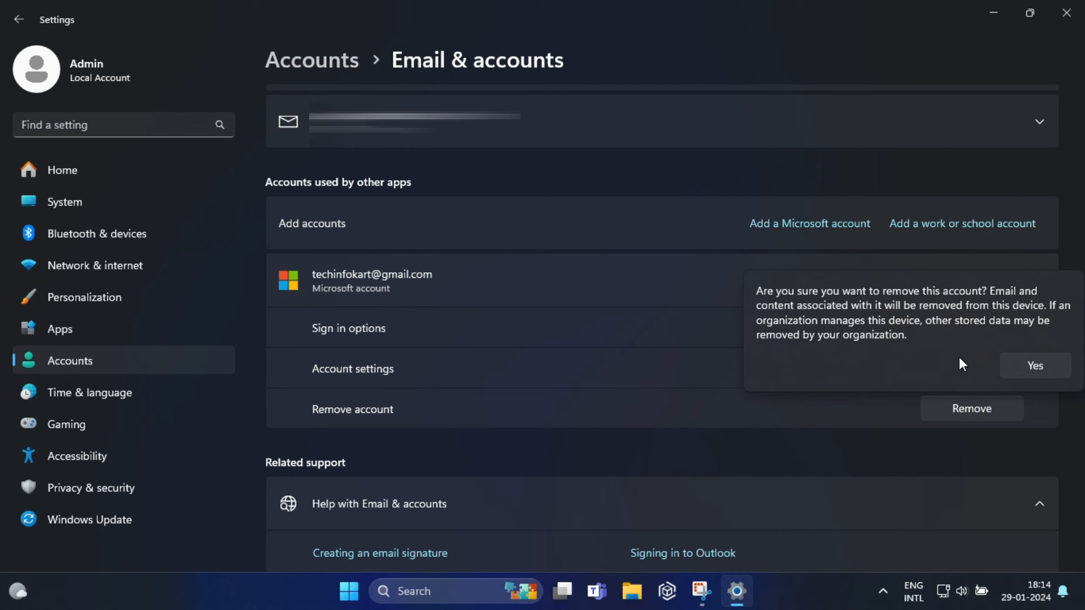
click(1034, 365)
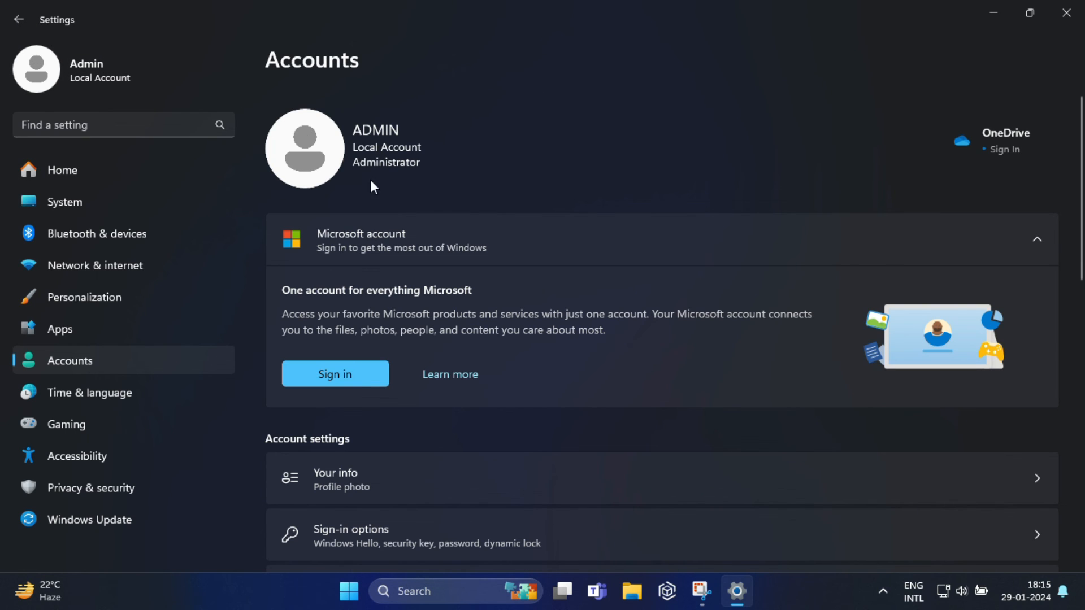
scroll(down, 3)
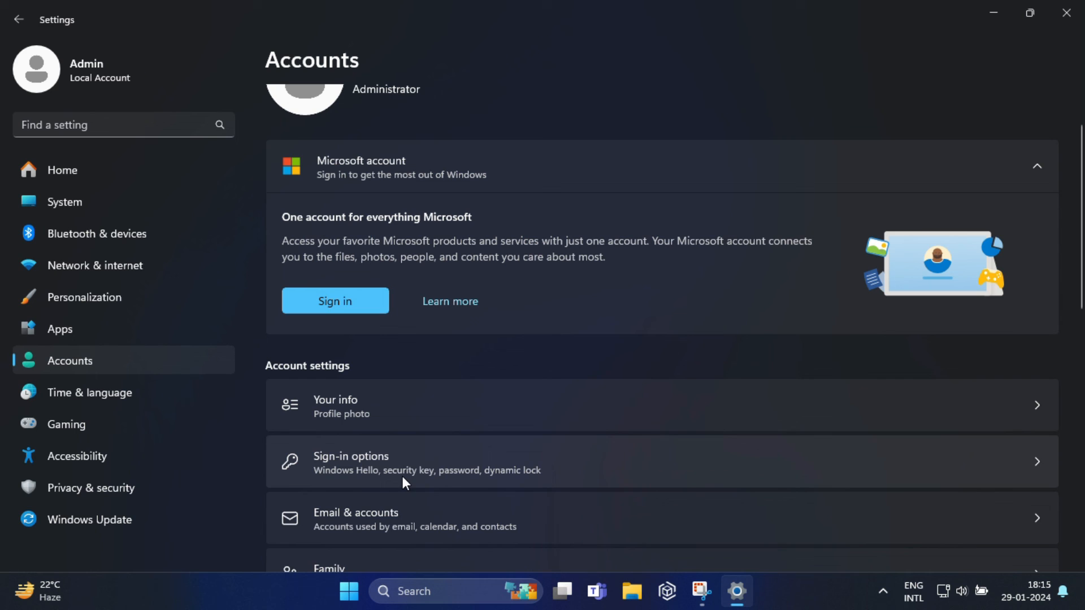